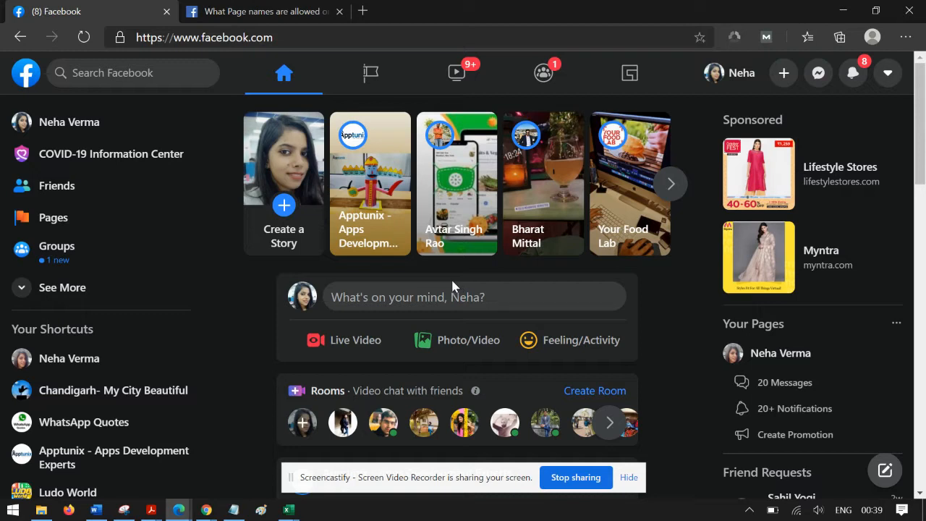
{"action": "mouse_move", "coordinate": [450, 285]}
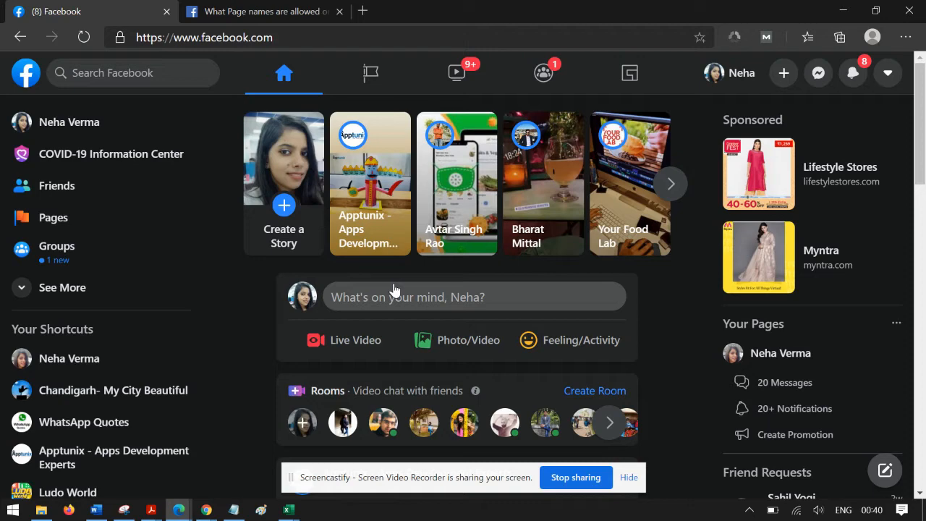
{"action": "mouse_move", "coordinate": [700, 167]}
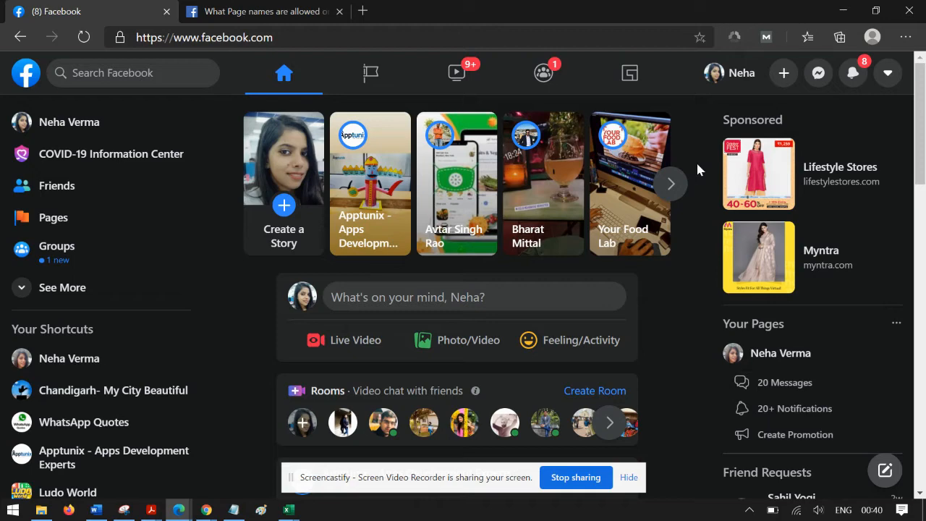
- Open Display Preferences from the account menu at the top right
{"action": "left_click", "coordinate": [888, 73]}
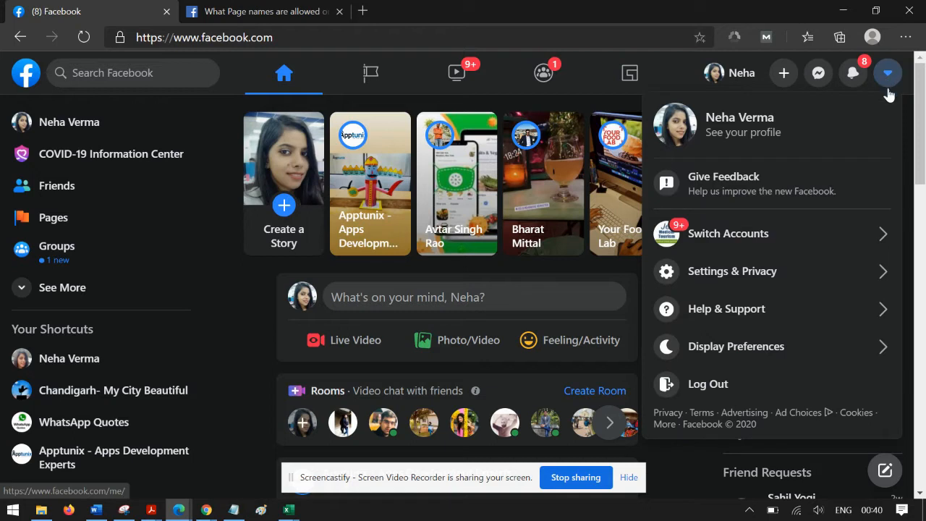
{"action": "mouse_move", "coordinate": [736, 346]}
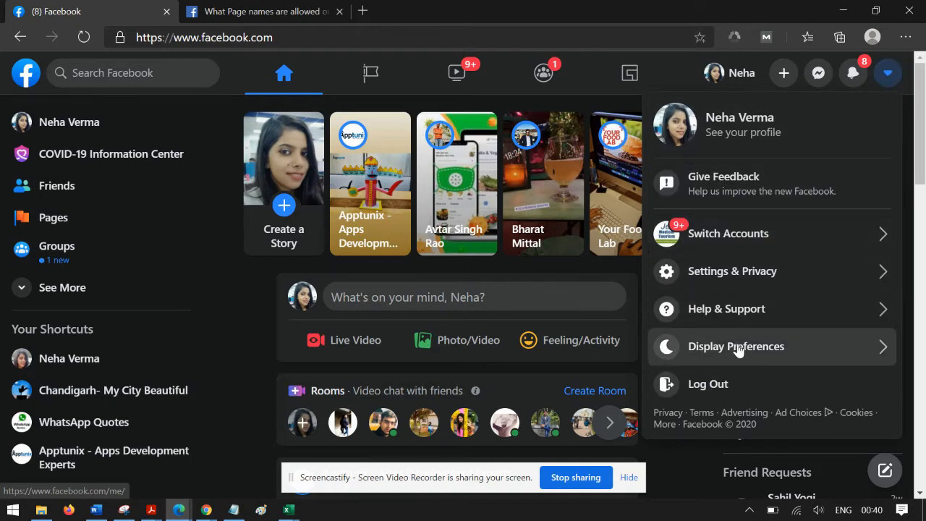
{"action": "left_click", "coordinate": [736, 346]}
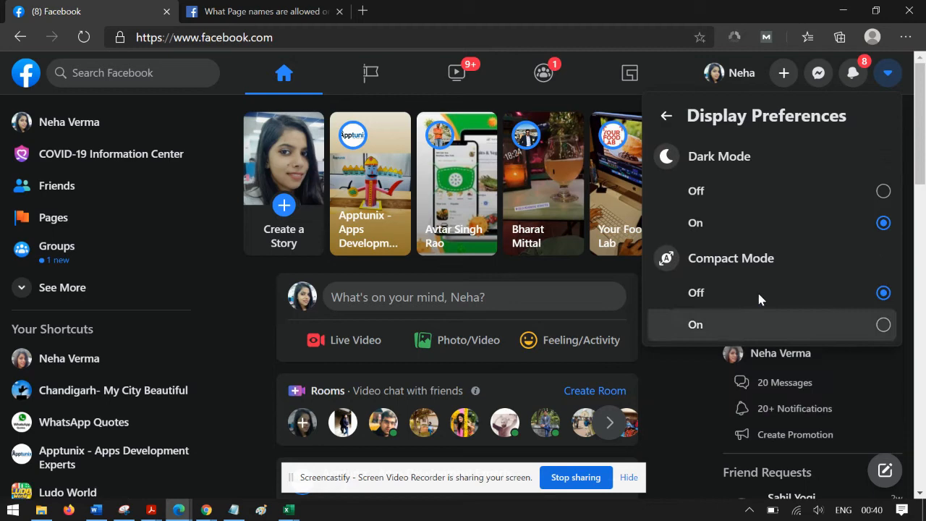
{"action": "mouse_move", "coordinate": [882, 190]}
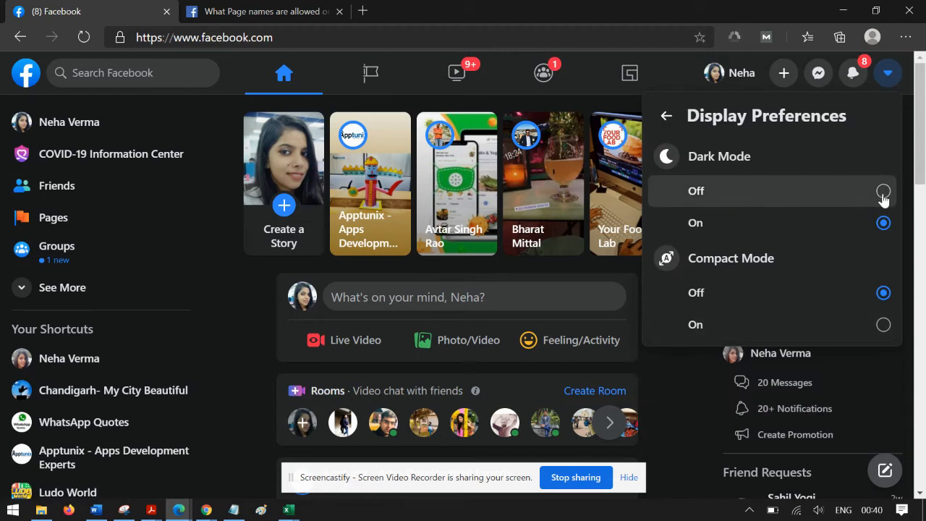
- Switch Dark Mode off so the home feed shows in the light theme
{"action": "left_click", "coordinate": [884, 190]}
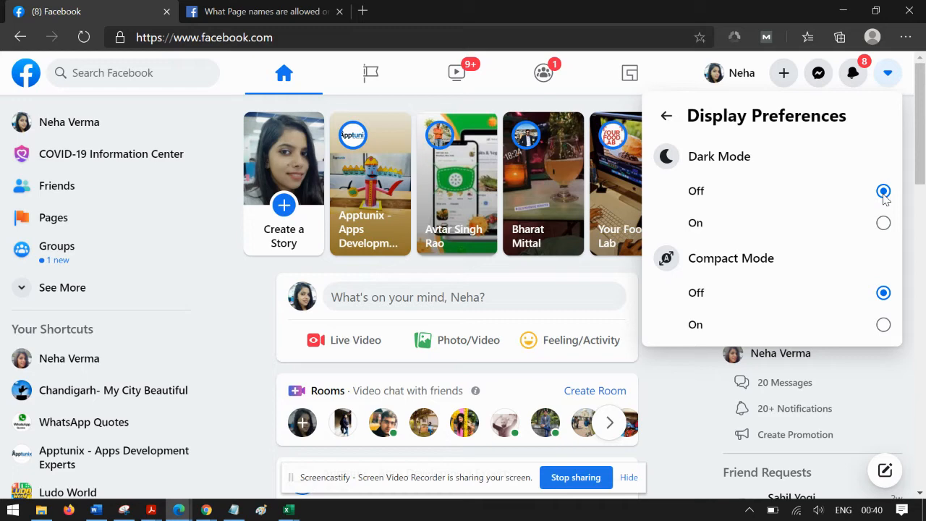
{"action": "scroll", "scroll_direction": "down", "scroll_amount": 3}
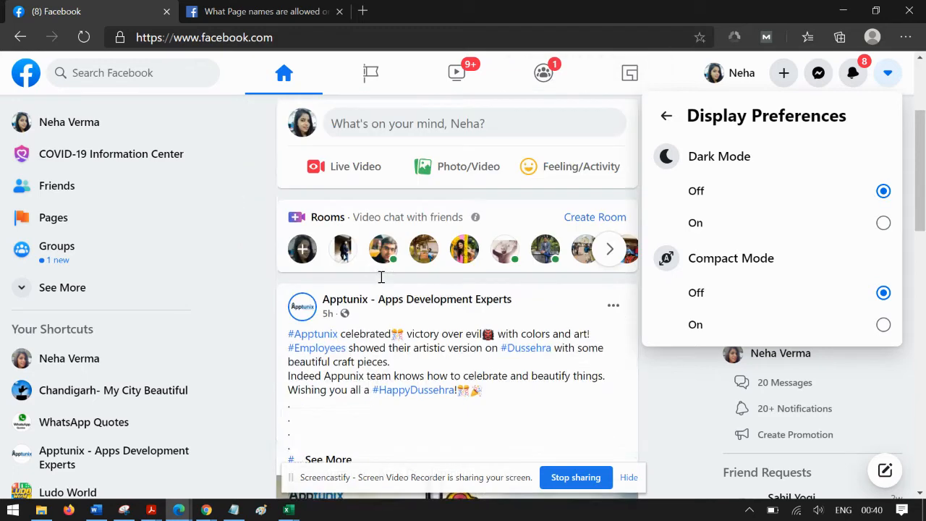
{"action": "scroll", "scroll_direction": "down", "scroll_amount": 3}
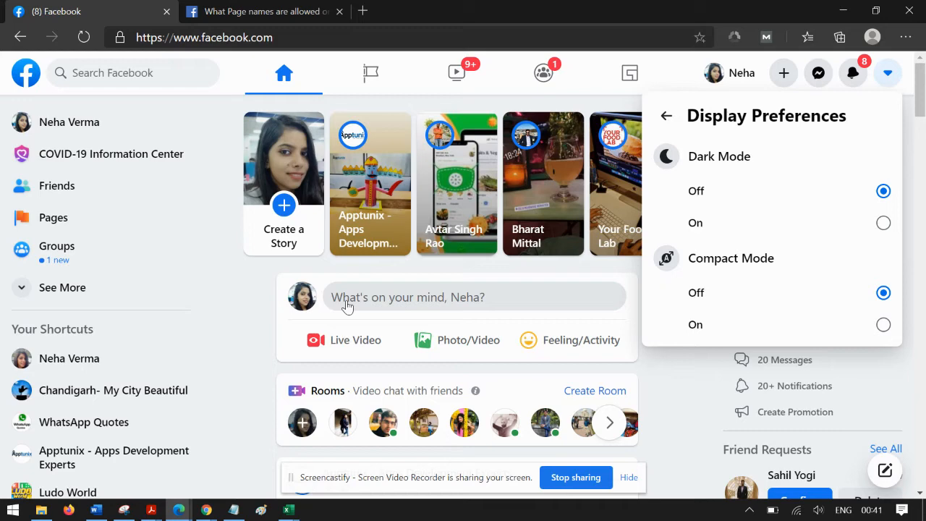
{"action": "mouse_move", "coordinate": [713, 265]}
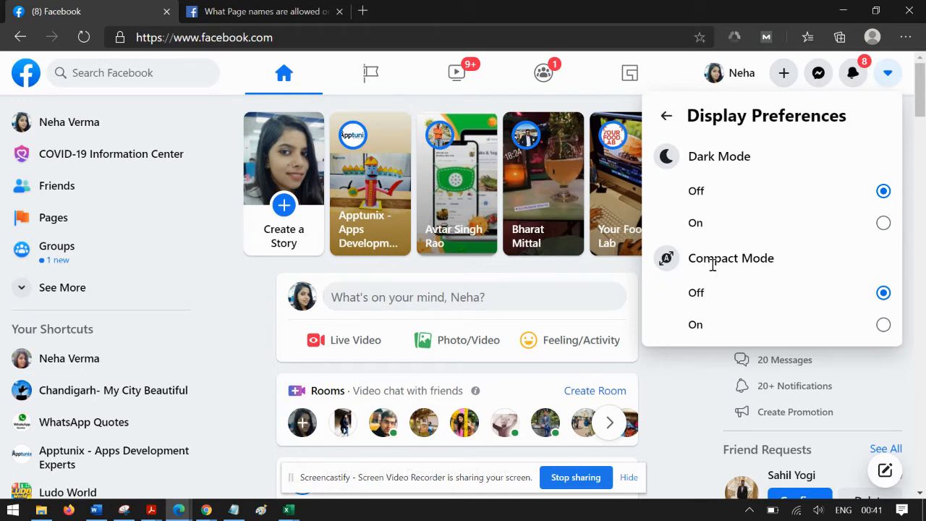
- Toggle Compact Mode on and off to compare, leaving it on, and scroll the light-themed feed
{"action": "left_click", "coordinate": [883, 324]}
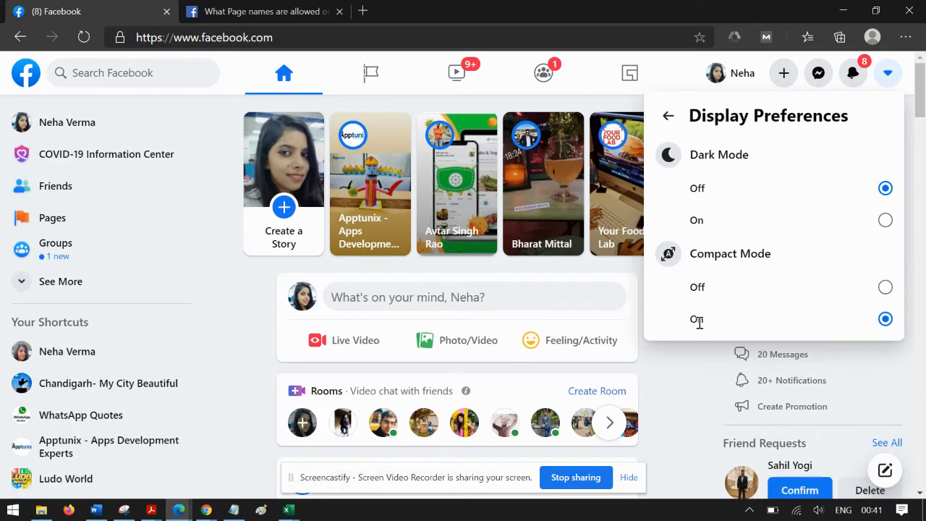
{"action": "left_click", "coordinate": [885, 286]}
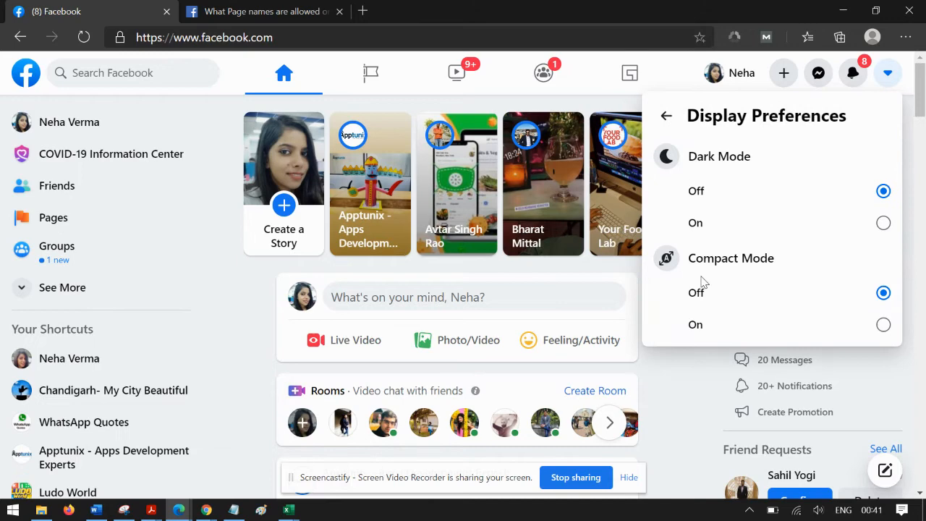
{"action": "left_click", "coordinate": [883, 324]}
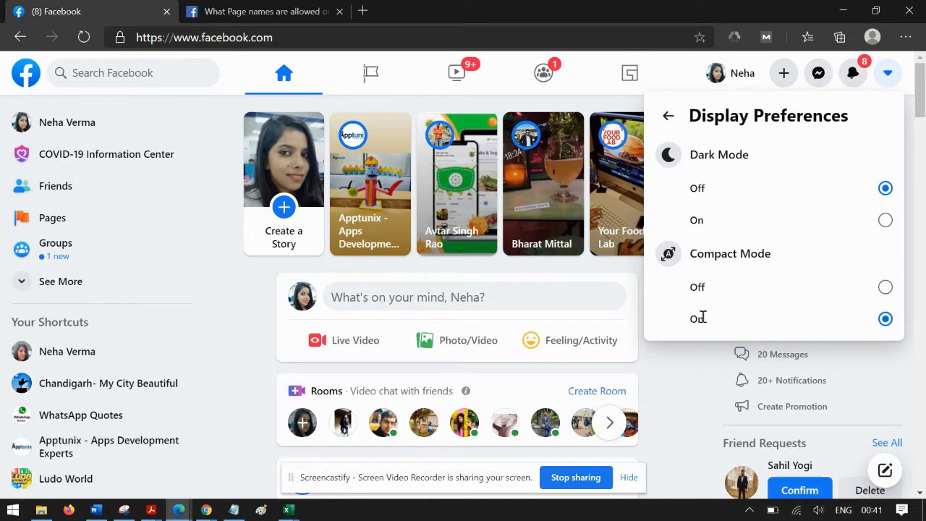
{"action": "left_click", "coordinate": [883, 292]}
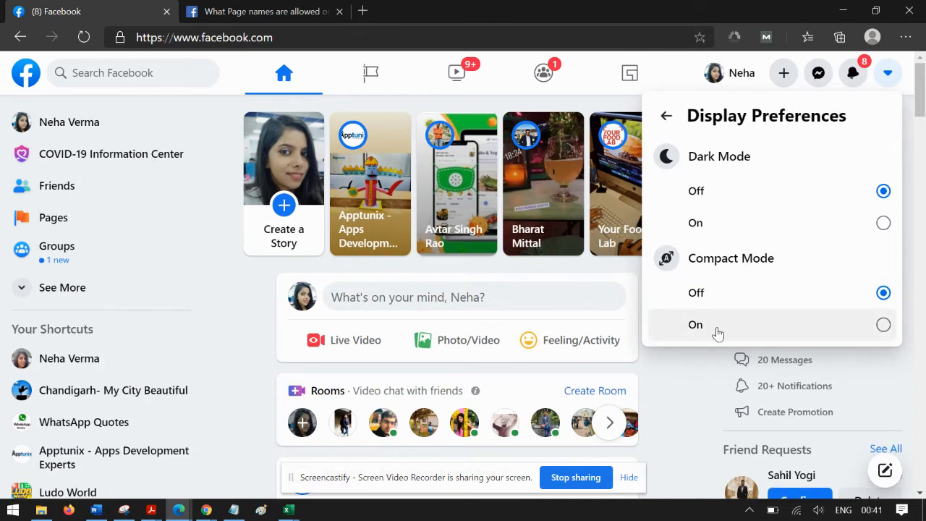
{"action": "left_click", "coordinate": [883, 324]}
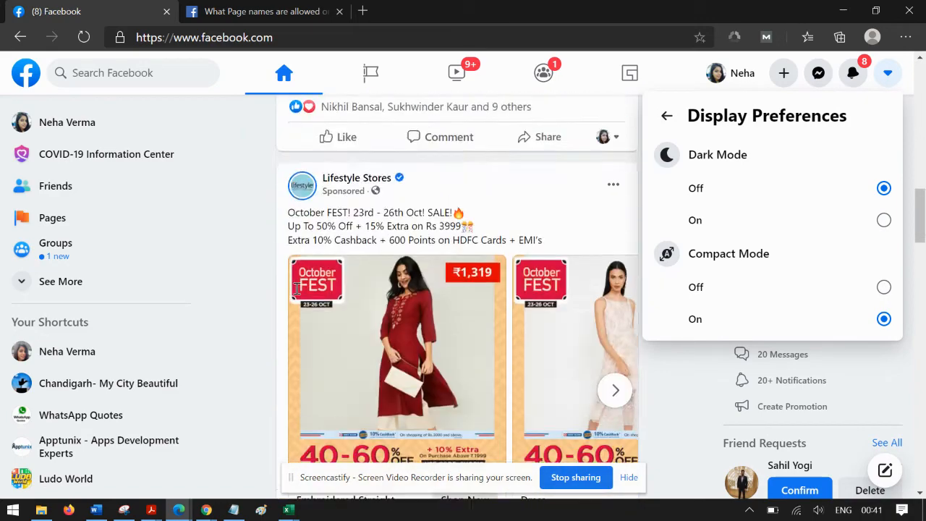
{"action": "scroll", "scroll_direction": "down", "scroll_amount": 3}
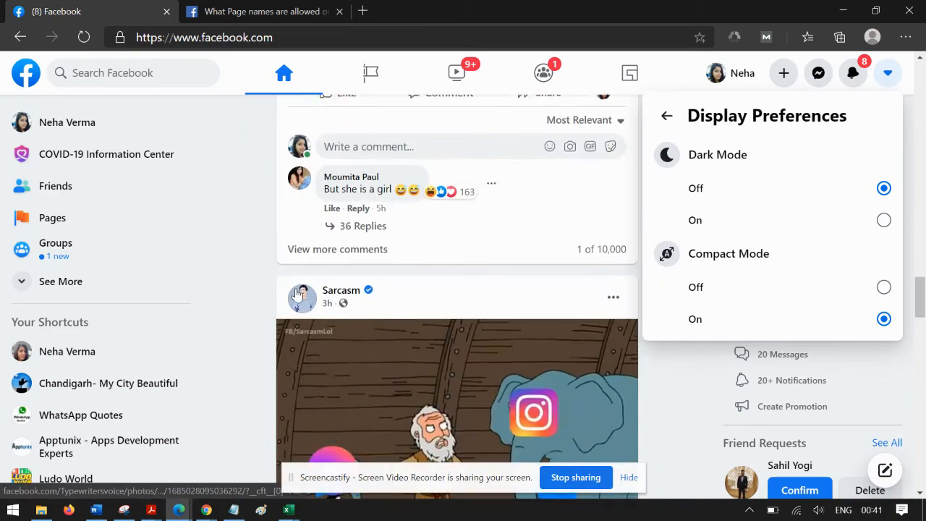
{"action": "scroll", "scroll_direction": "down", "scroll_amount": 3}
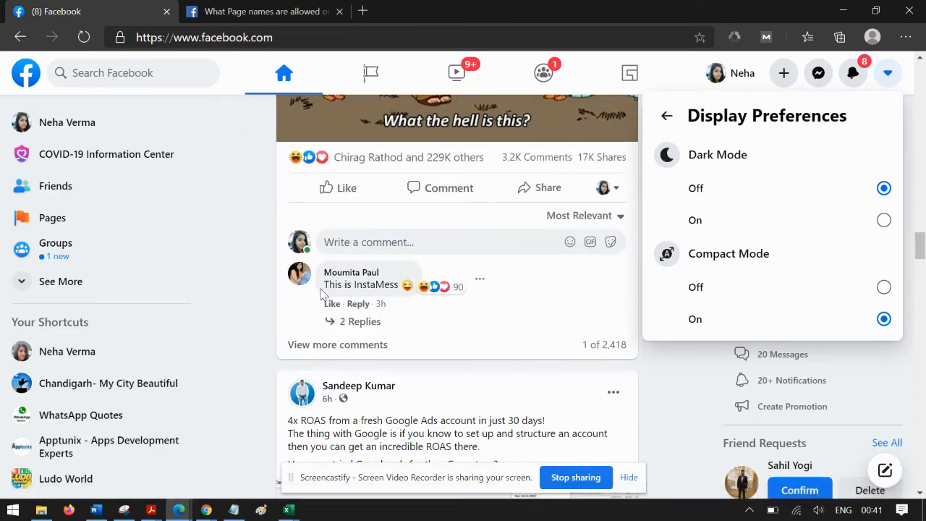
{"action": "scroll", "scroll_direction": "down", "scroll_amount": 3}
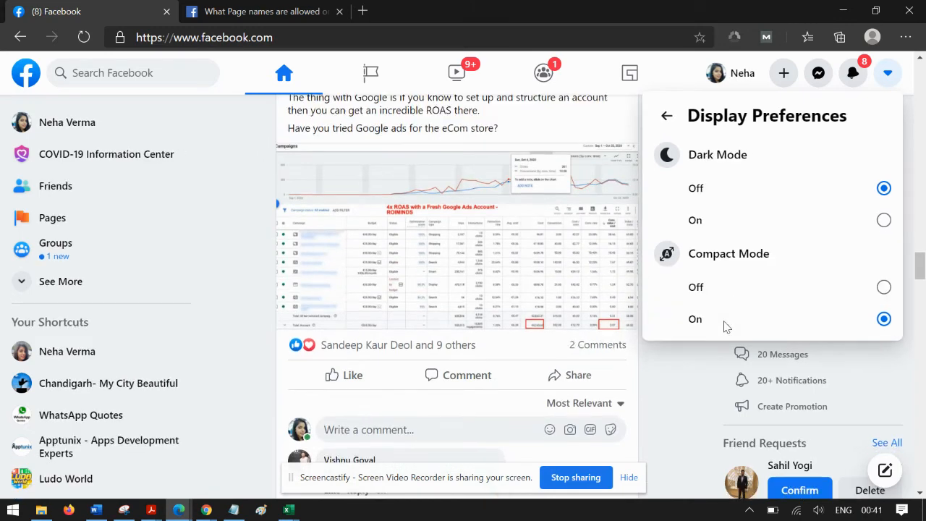
- Compare Compact Mode off and on again while scrolling, finishing with Compact Mode on
{"action": "left_click", "coordinate": [883, 286]}
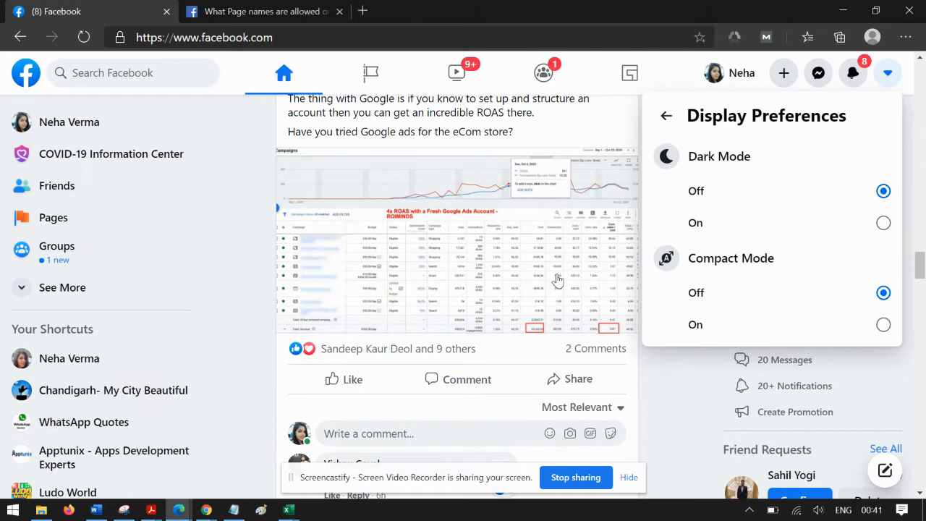
{"action": "scroll", "scroll_direction": "down", "scroll_amount": 3}
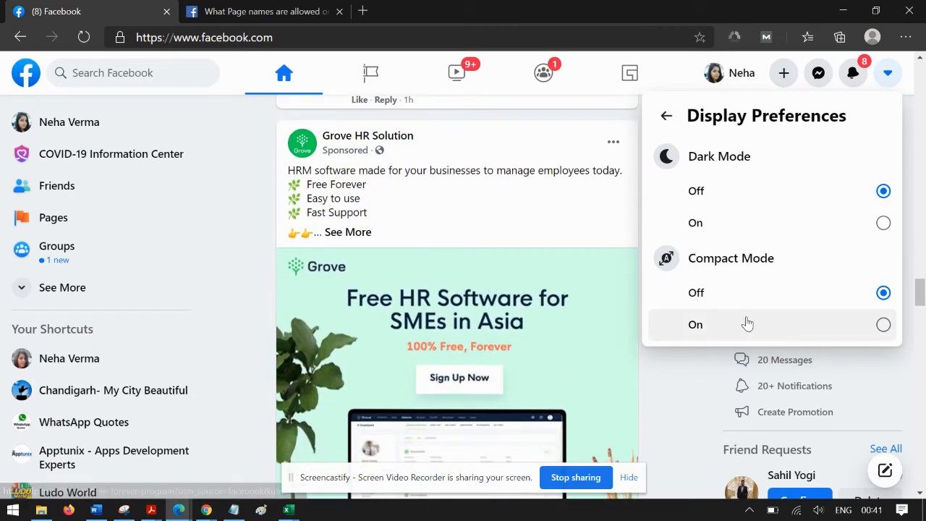
{"action": "left_click", "coordinate": [884, 324]}
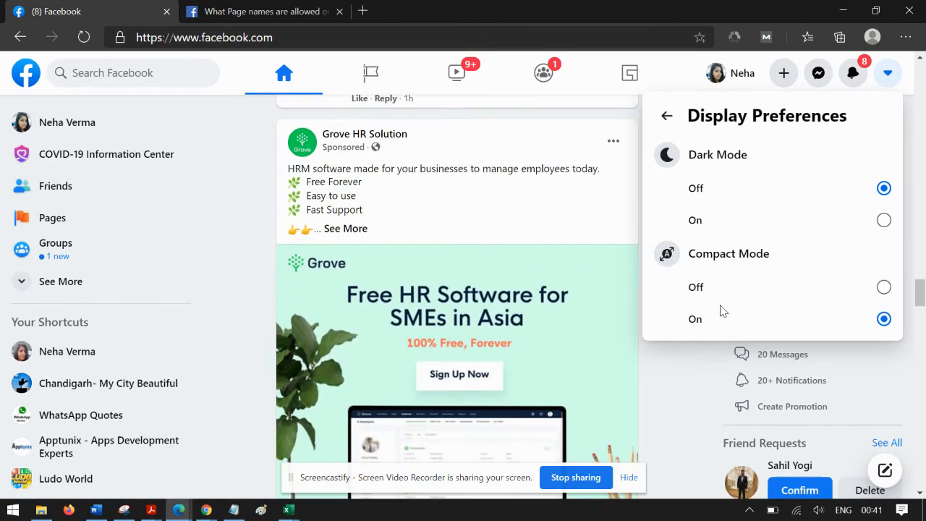
{"action": "left_click", "coordinate": [883, 292]}
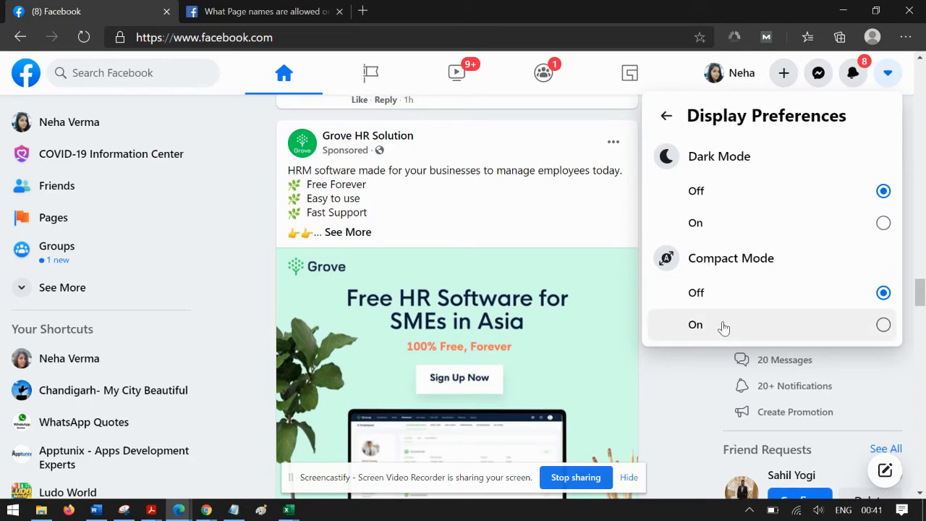
{"action": "left_click", "coordinate": [883, 324]}
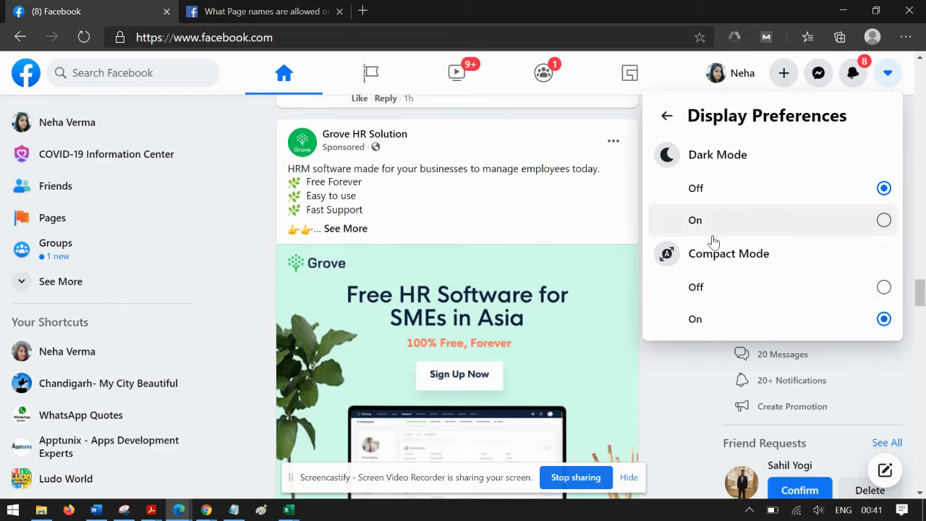
{"action": "scroll", "scroll_direction": "down", "scroll_amount": 3}
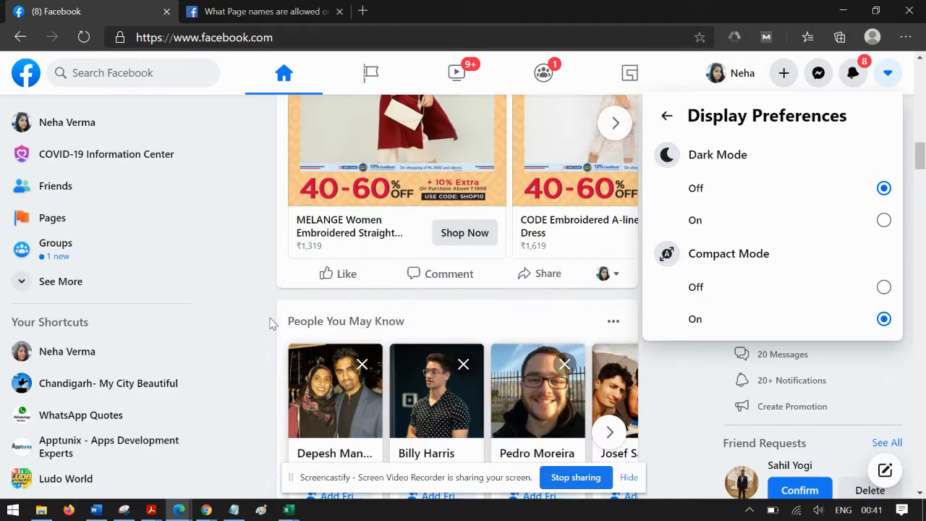
{"action": "scroll", "scroll_direction": "up", "scroll_amount": 3}
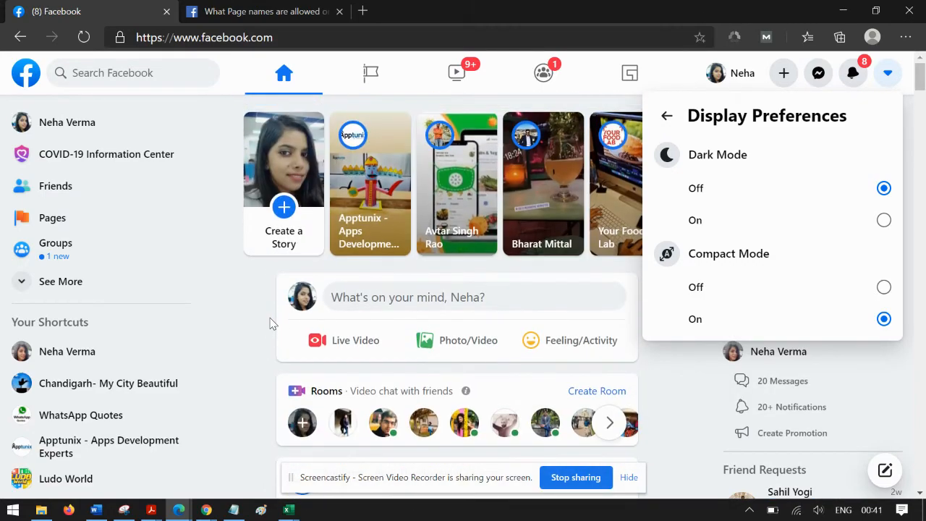
{"action": "mouse_move", "coordinate": [788, 220]}
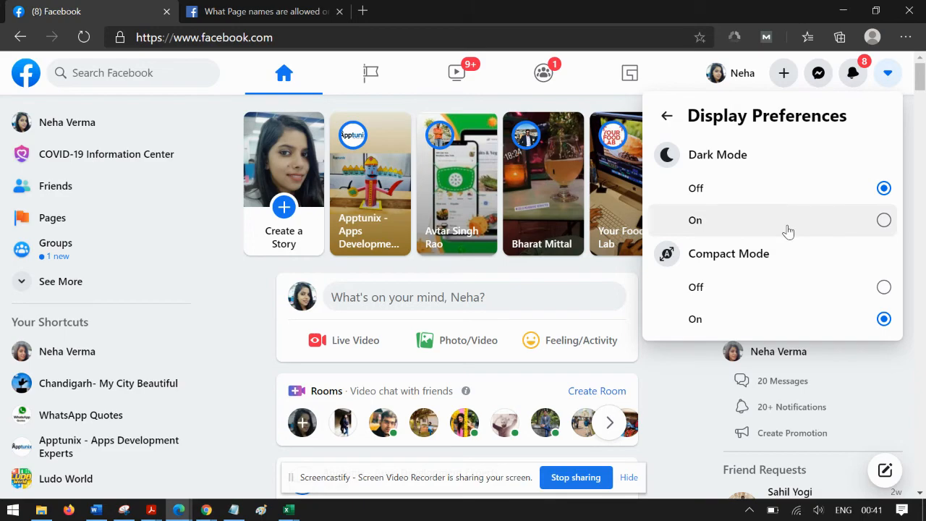
- Switch Dark Mode back on and scroll the dark, compact home feed
{"action": "left_click", "coordinate": [883, 220]}
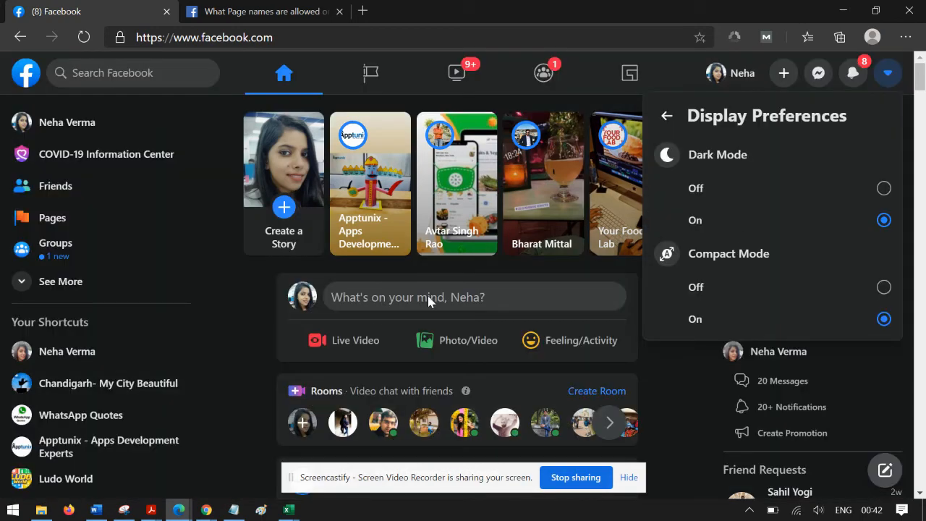
{"action": "scroll", "scroll_direction": "down", "scroll_amount": 3}
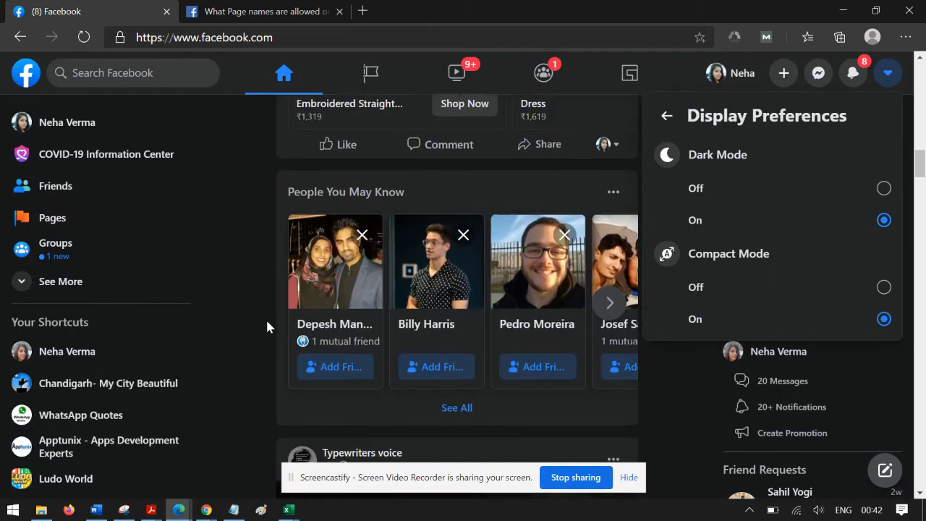
{"action": "scroll", "scroll_direction": "down", "scroll_amount": 3}
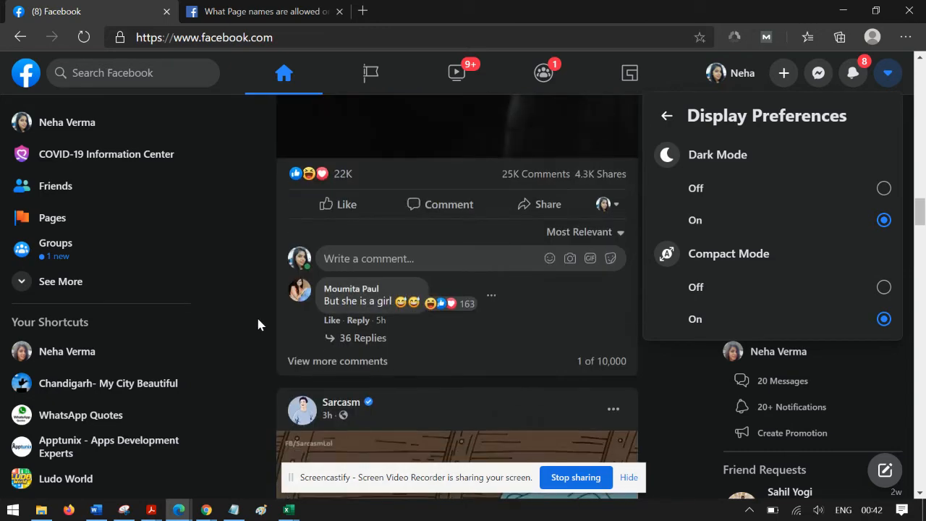
{"action": "scroll", "scroll_direction": "down", "scroll_amount": 3}
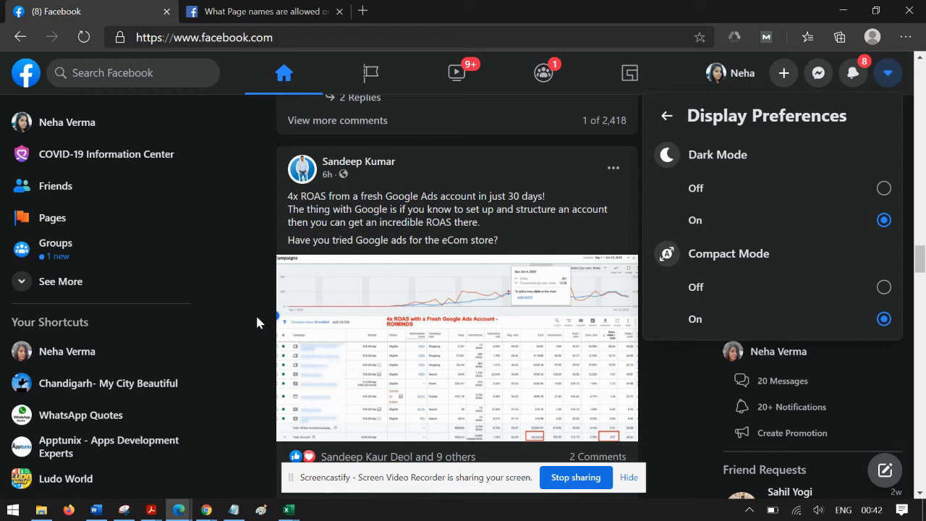
{"action": "scroll", "scroll_direction": "down", "scroll_amount": 3}
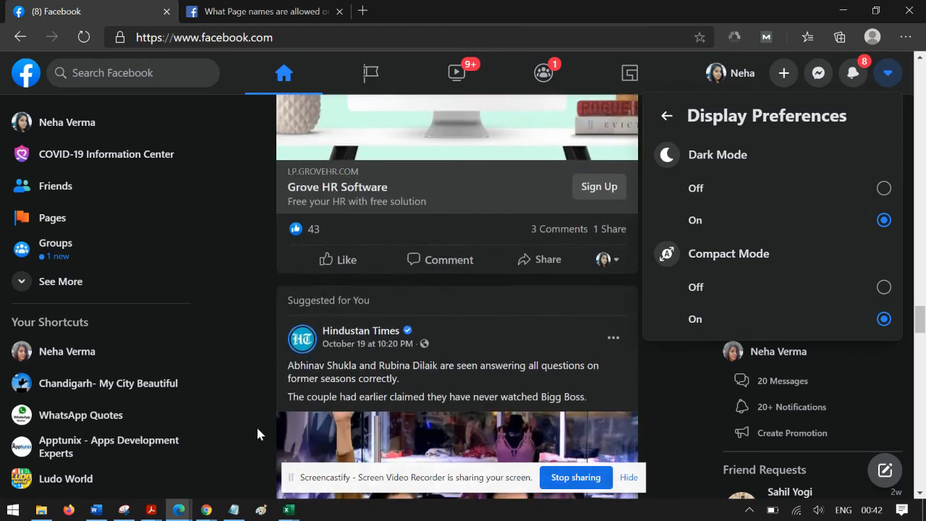
{"action": "scroll", "scroll_direction": "down", "scroll_amount": 3}
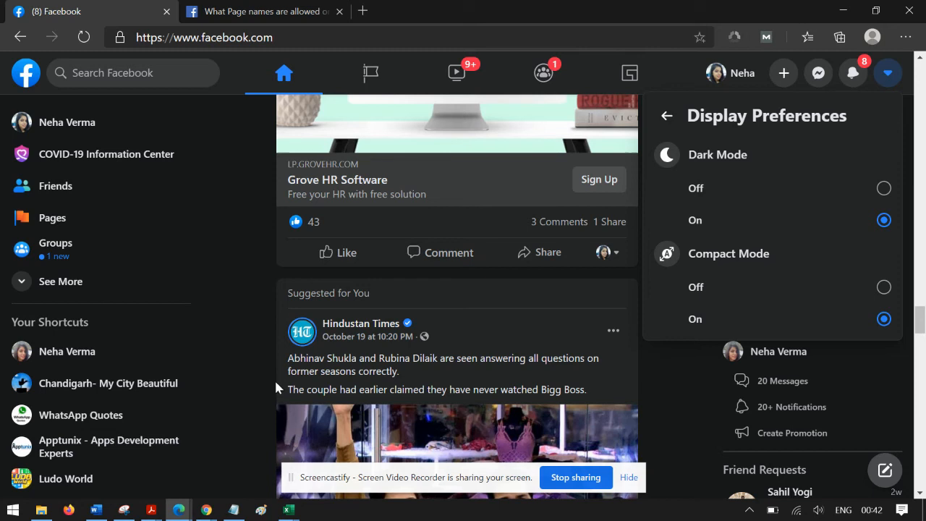
{"action": "mouse_move", "coordinate": [367, 337]}
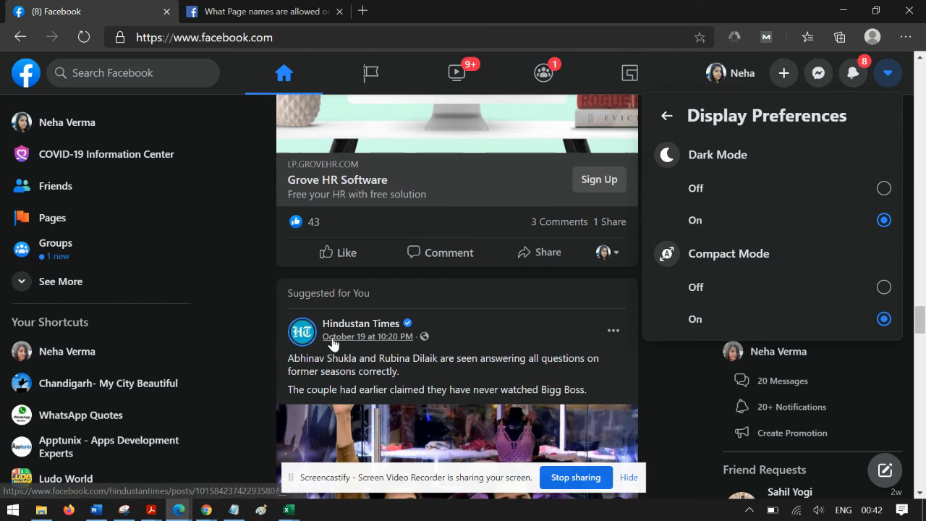
{"action": "mouse_move", "coordinate": [333, 336]}
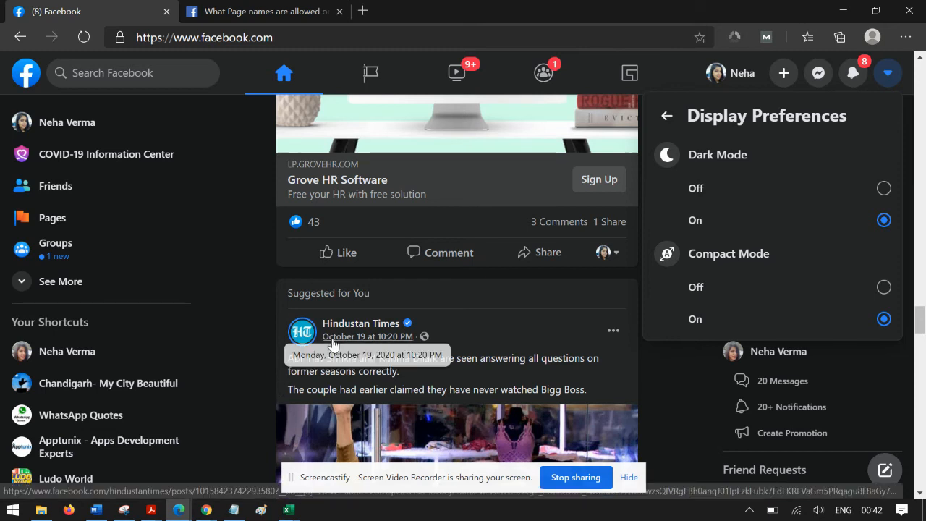
{"action": "mouse_move", "coordinate": [255, 409]}
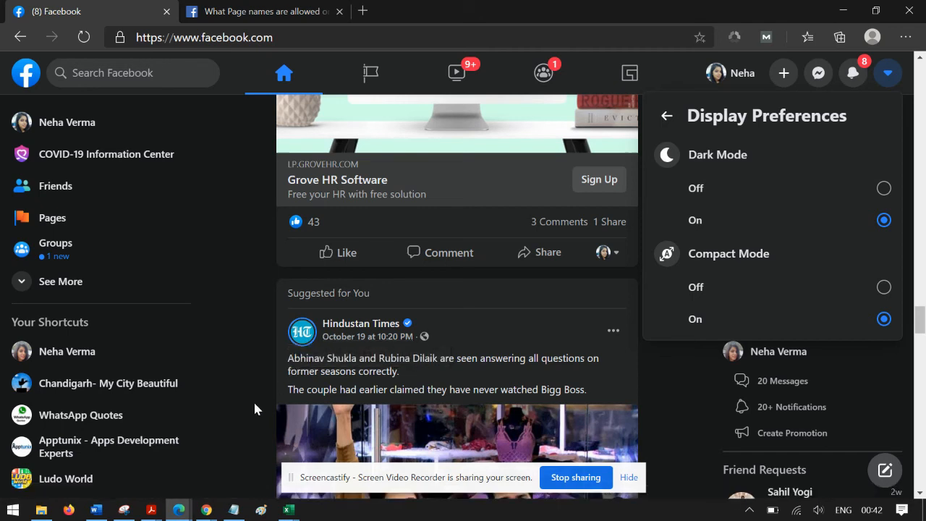
- Close the panel, then reopen Display Preferences from the account menu
{"action": "left_click", "coordinate": [887, 72]}
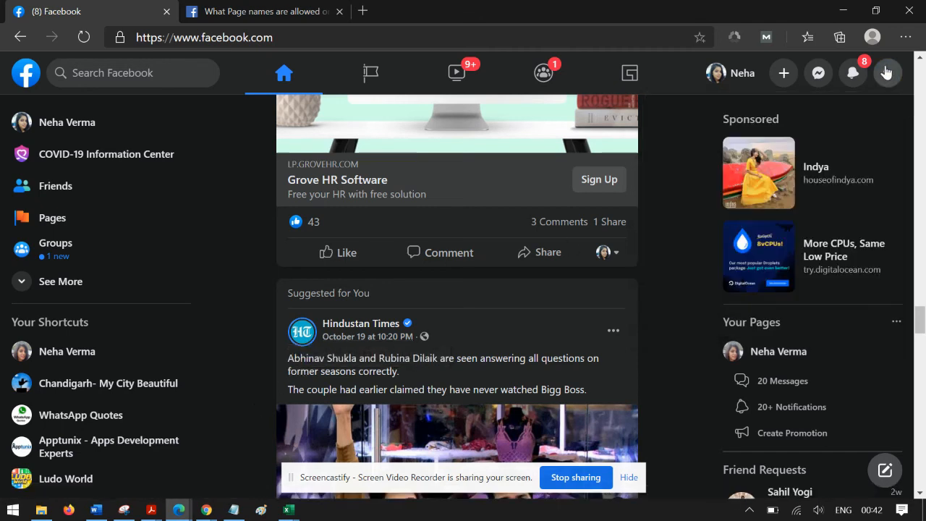
{"action": "left_click", "coordinate": [887, 72]}
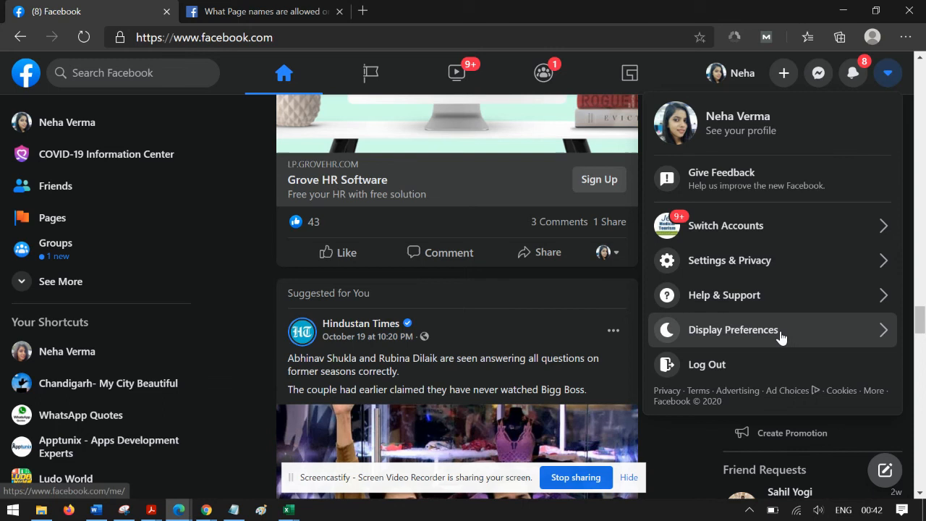
{"action": "left_click", "coordinate": [733, 330]}
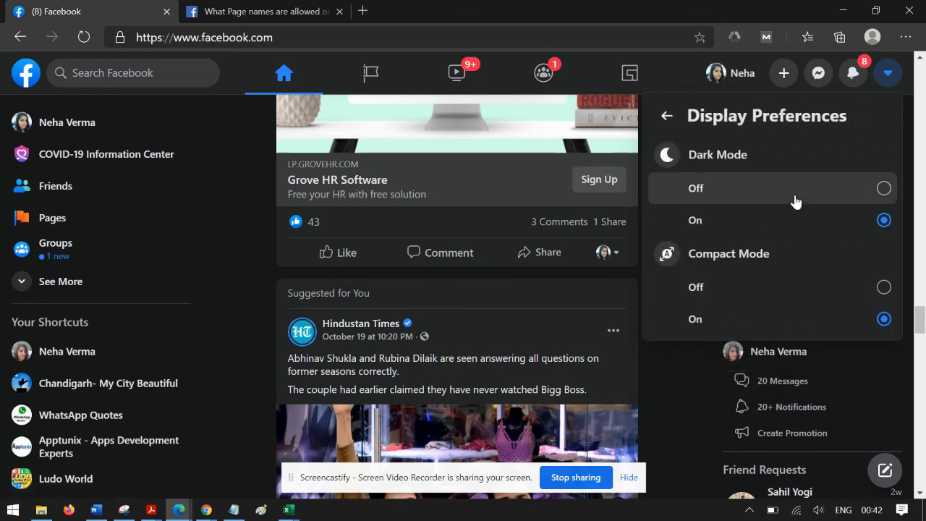